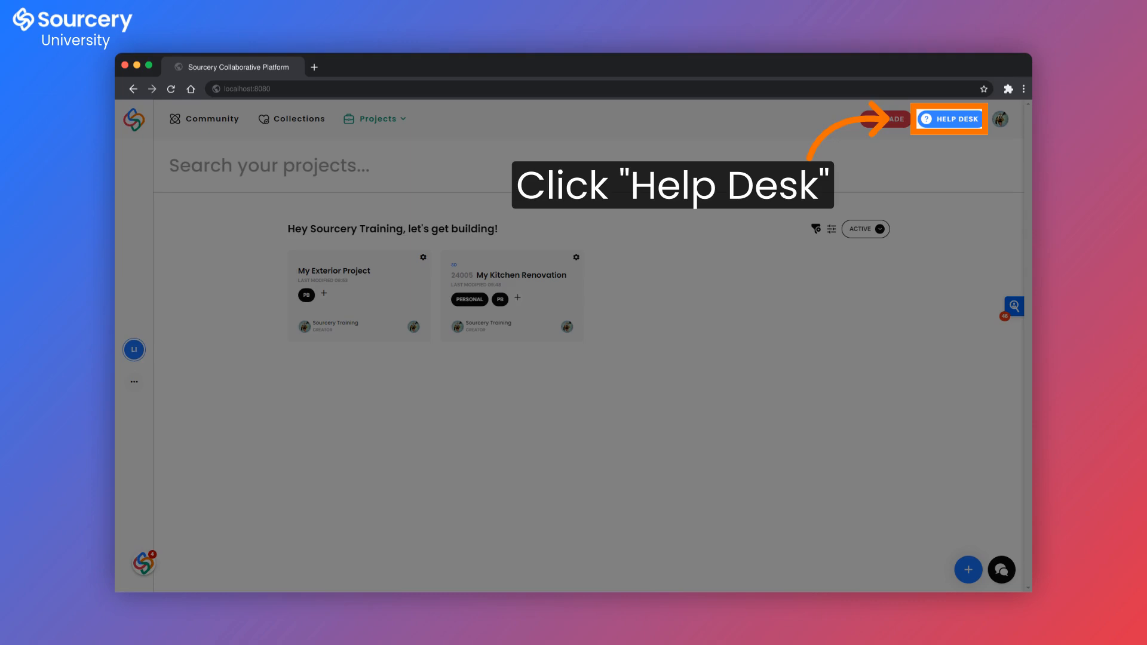
# Open the Sourcery Help Center from the Help Desk button on the projects page
pyautogui.click(949, 118)
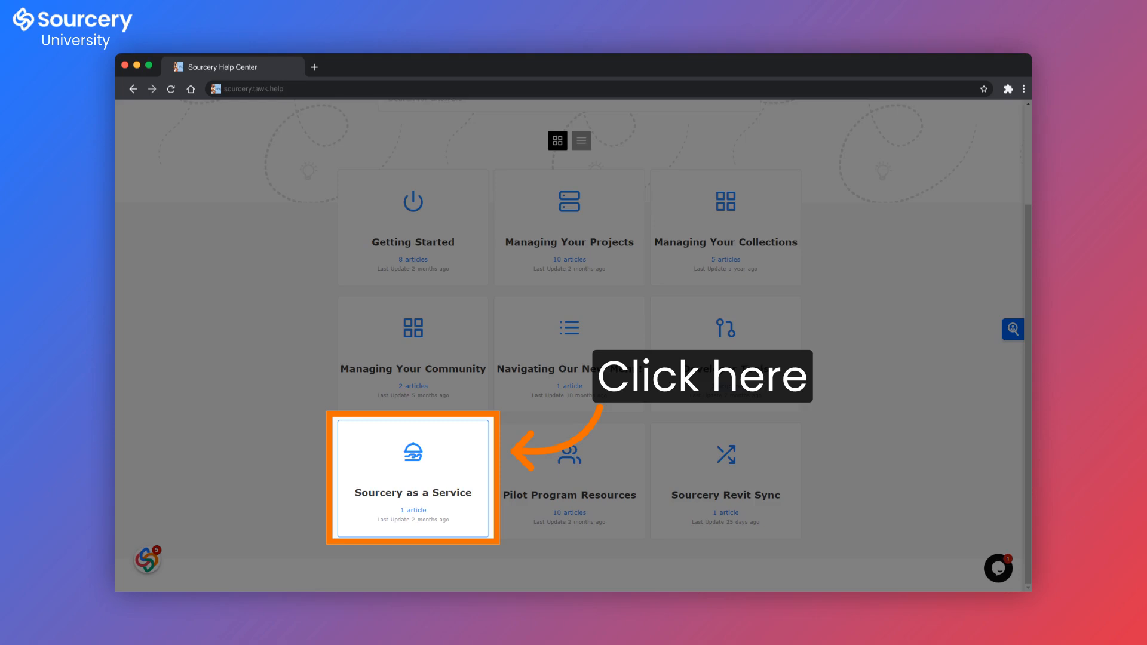
# Open the Sourcery as a Service help category
pyautogui.click(412, 478)
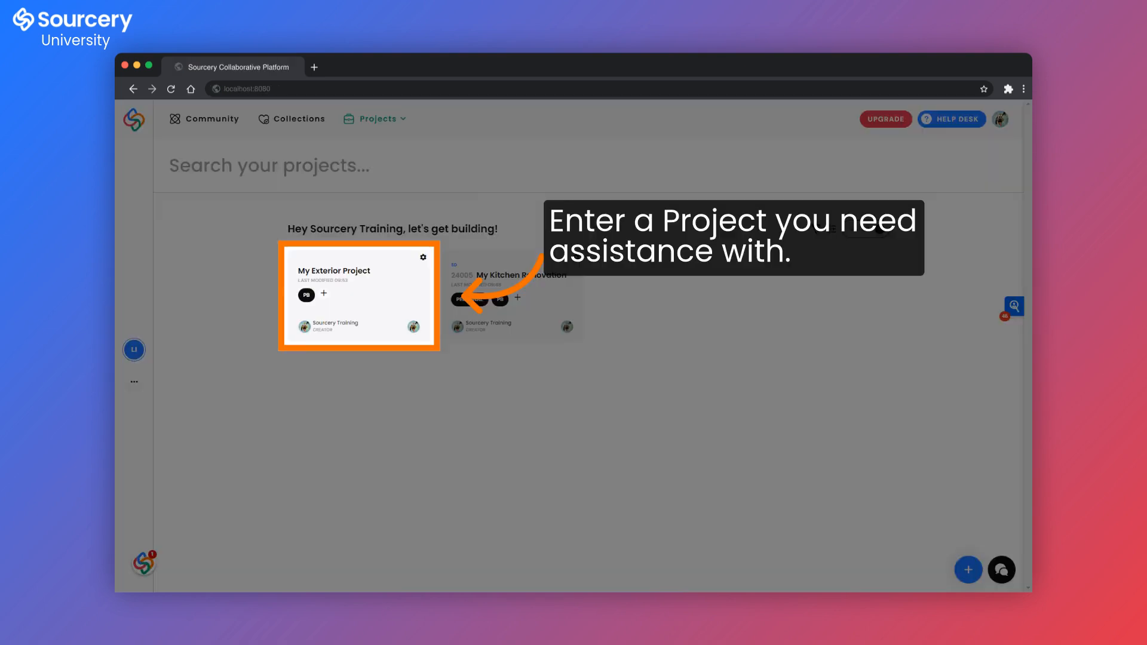
# Open My Exterior Project to view its empty product schedule
pyautogui.click(358, 296)
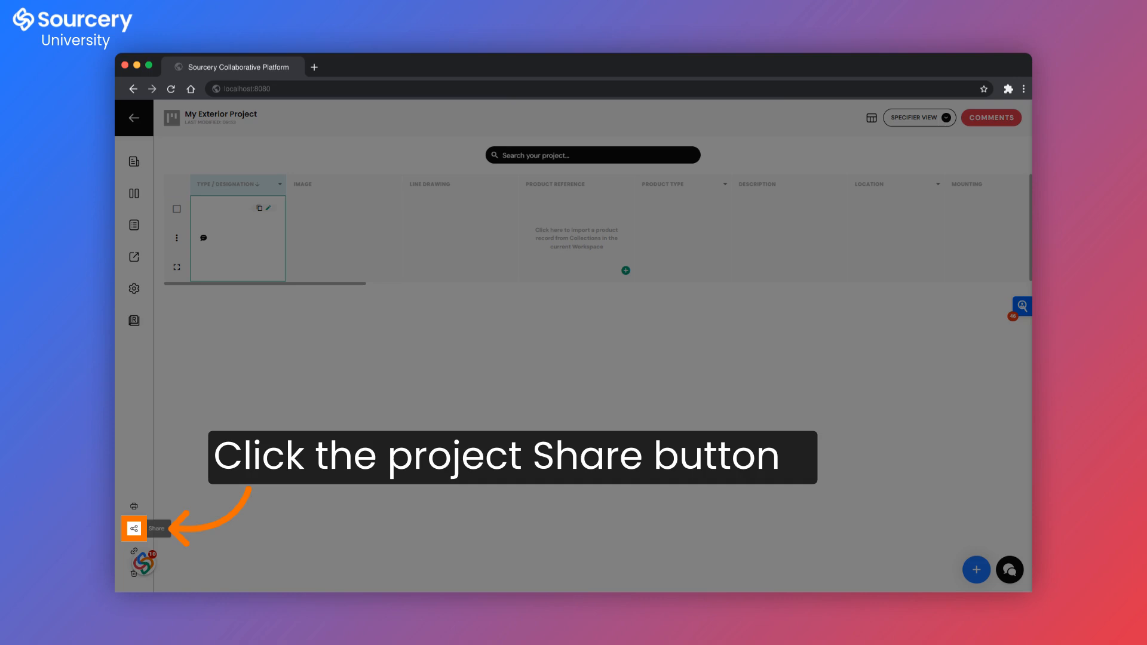
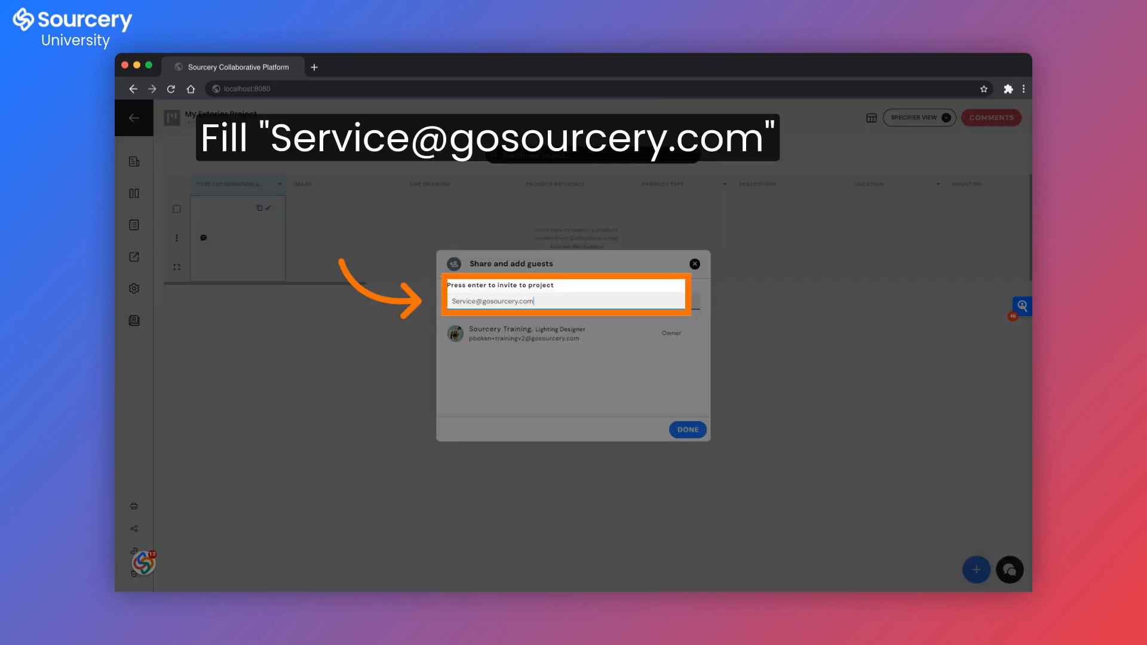
pyautogui.click(651, 288)
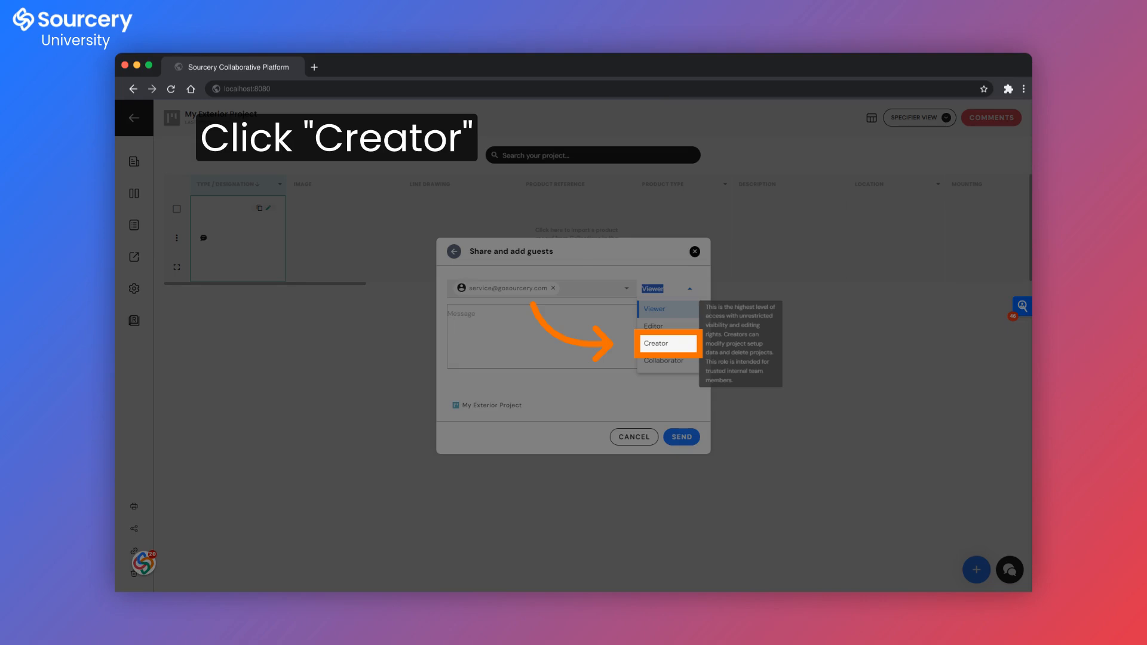
pyautogui.write('I need some help sourcing and pricing some lighting in my schedule')
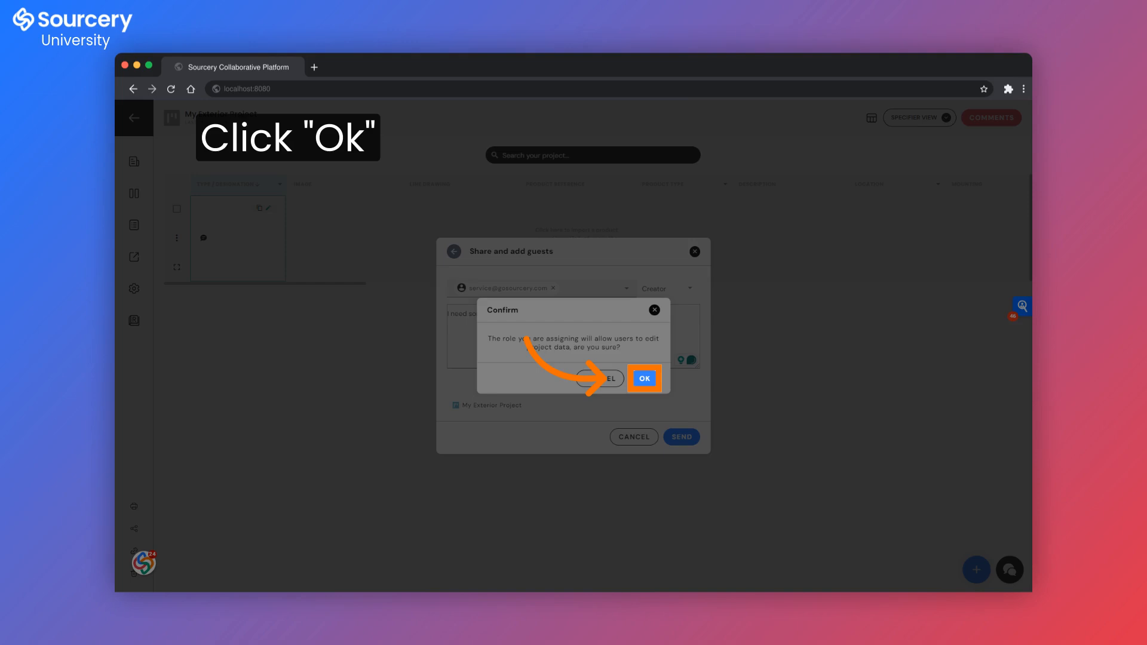
pyautogui.click(643, 378)
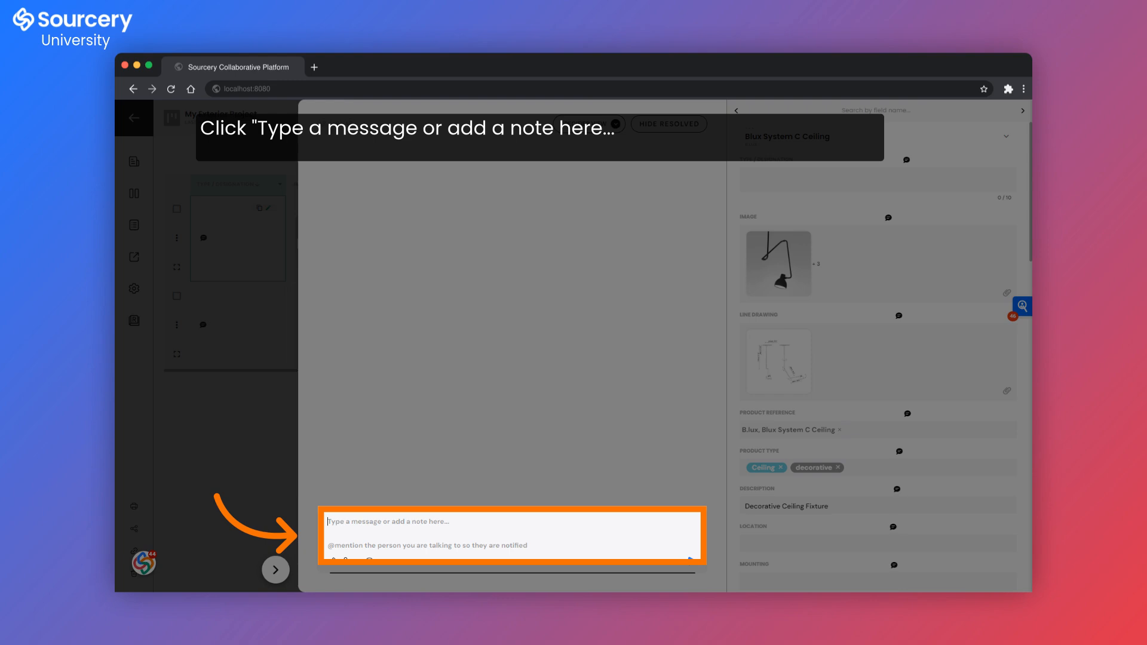
# Write a Blux System C Ceiling comment requesting pricing help, then leave comments
pyautogui.click(512, 534)
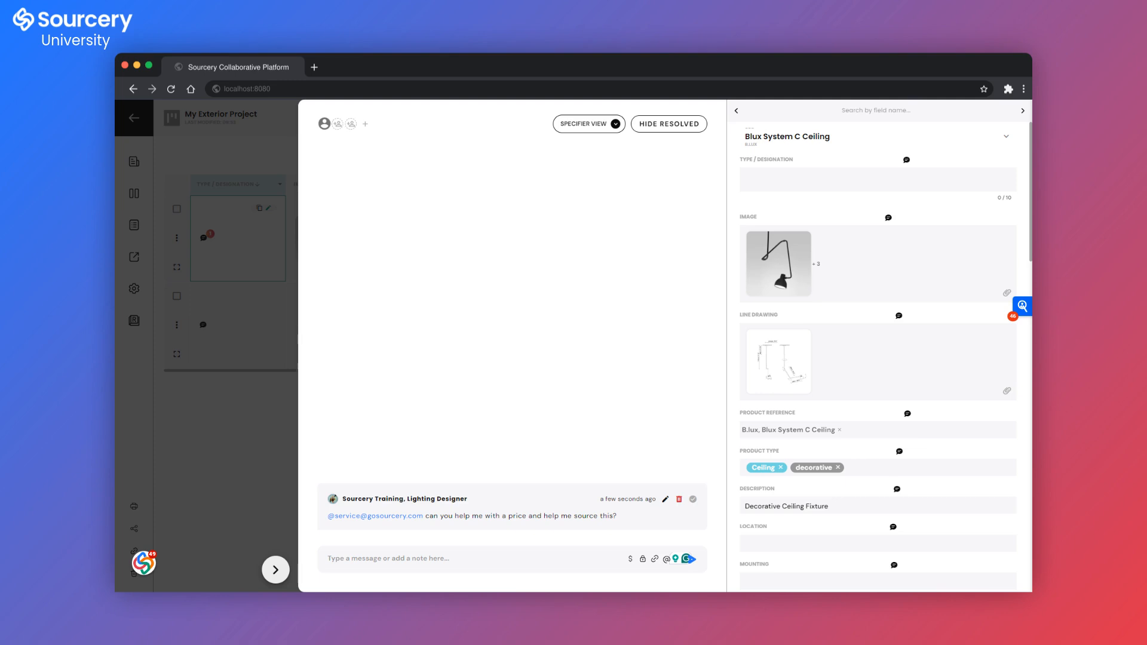
pyautogui.click(134, 117)
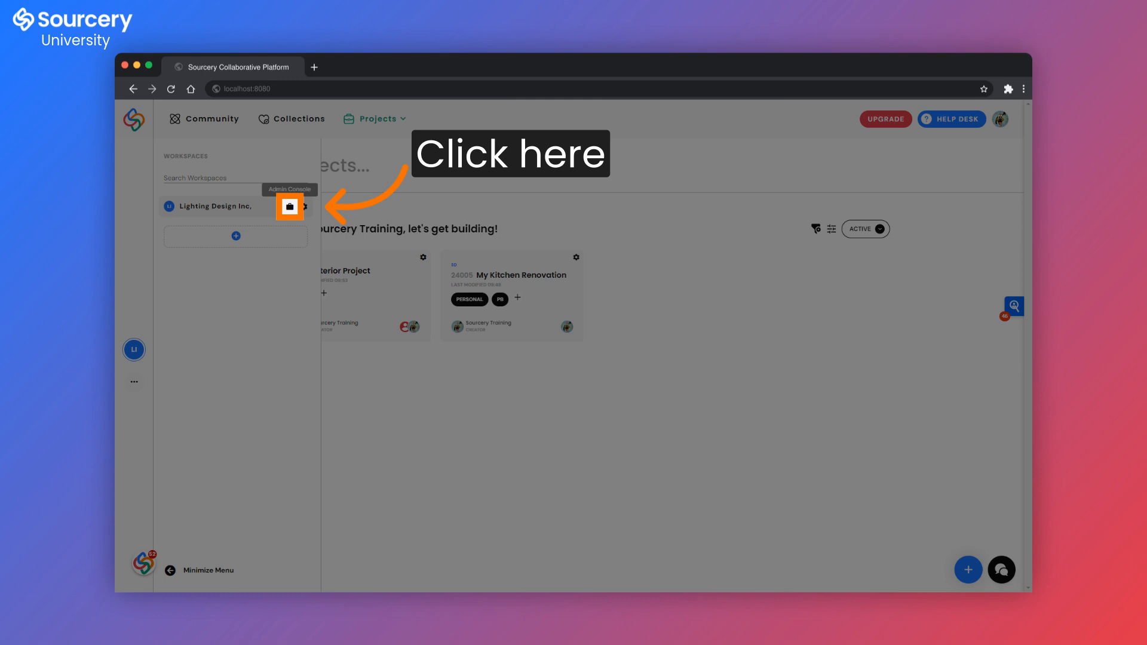
# Open the Lighting Design Inc. Admin Console and begin inviting a new member
pyautogui.click(289, 206)
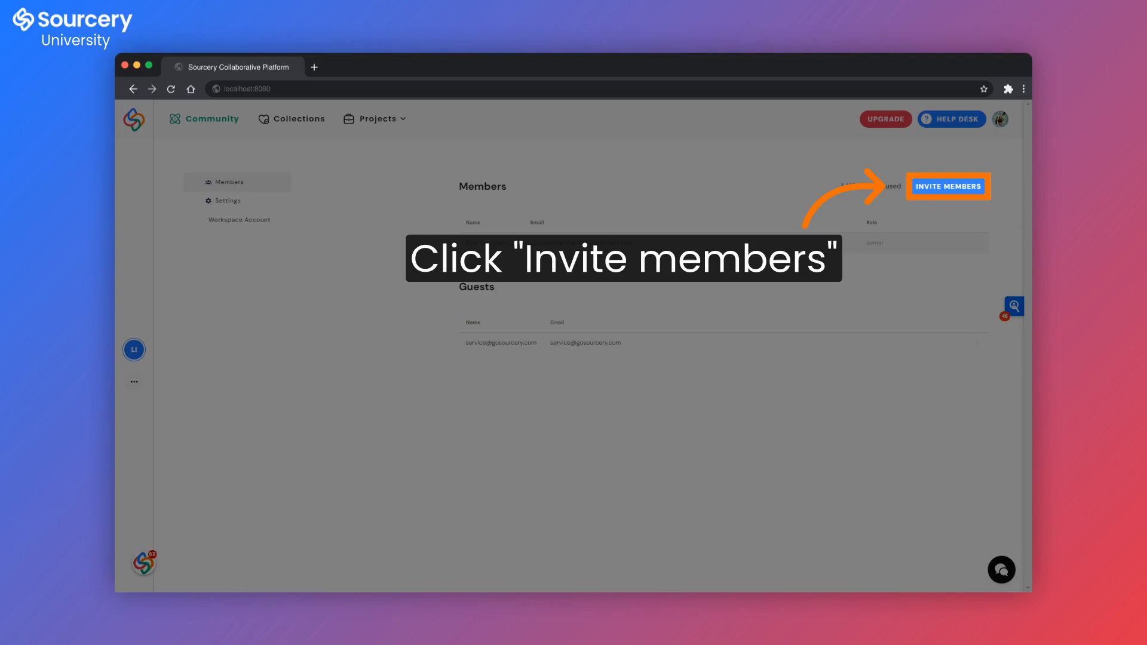
pyautogui.click(948, 186)
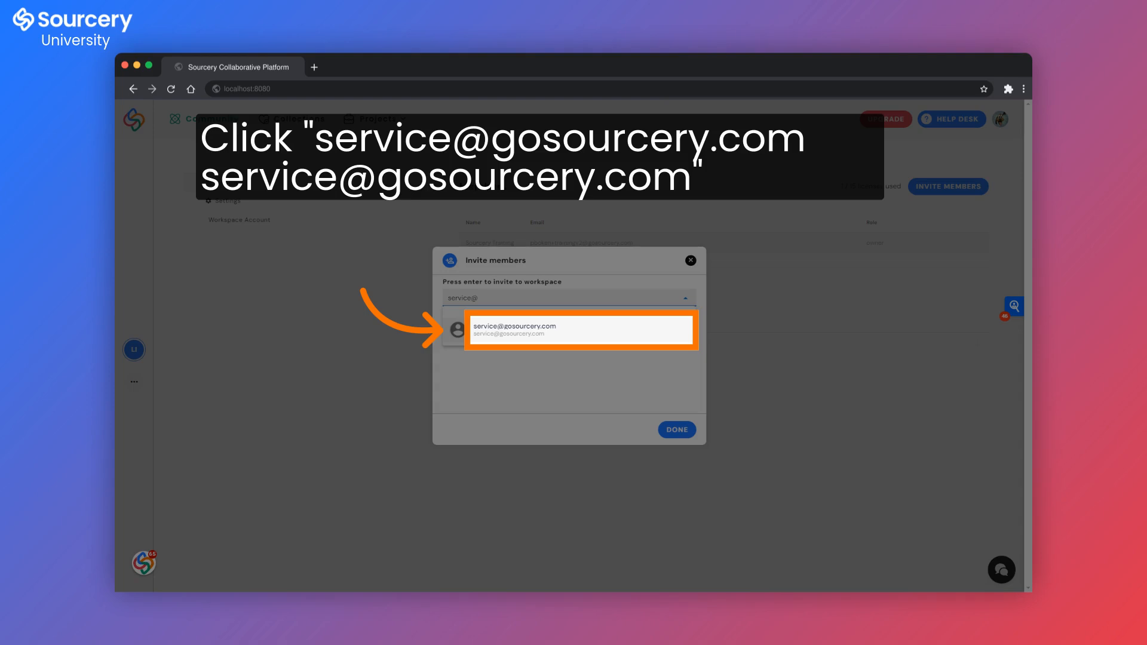
# Invite the suggested Sourcery service account as Creator and confirm adding the guest member
pyautogui.click(580, 329)
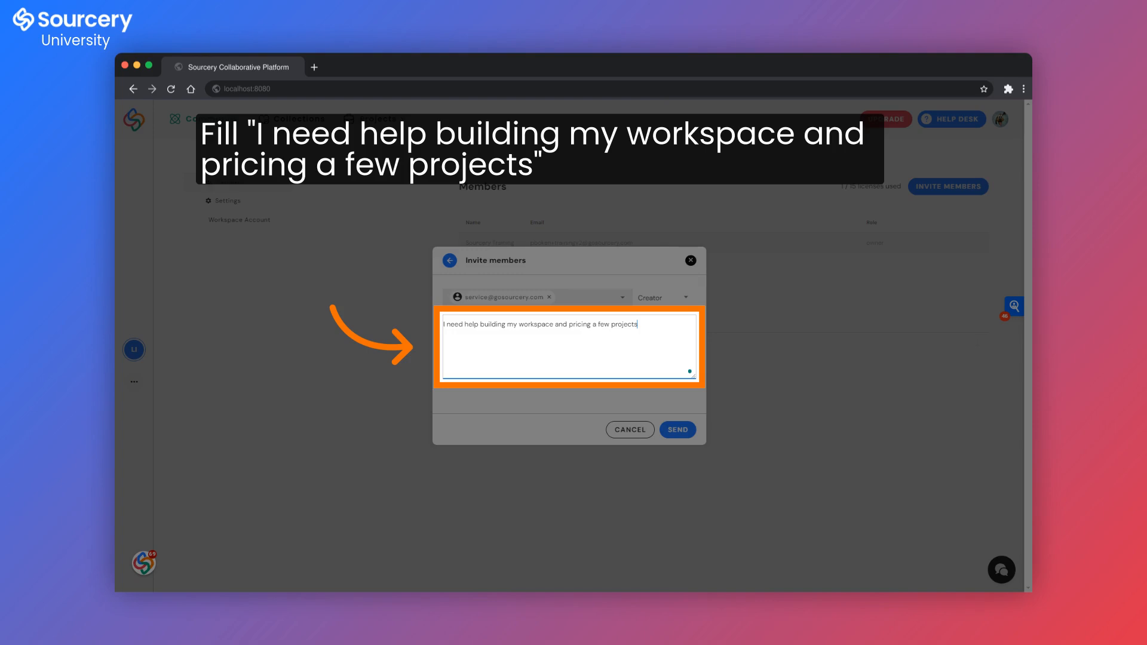
pyautogui.click(676, 429)
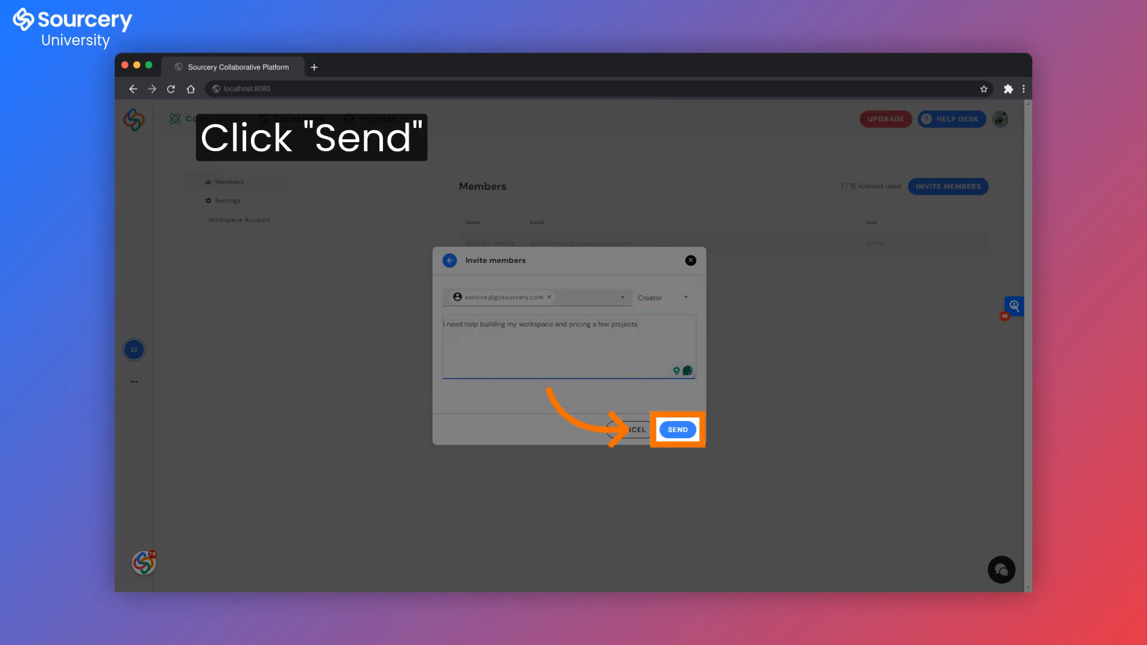
pyautogui.click(675, 429)
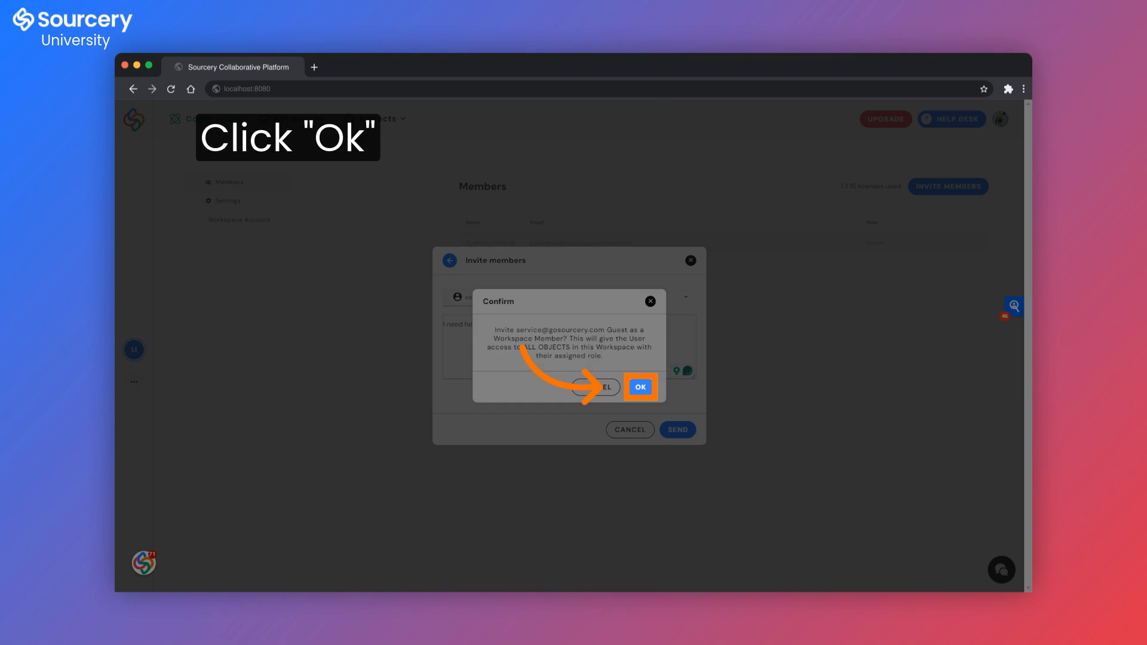